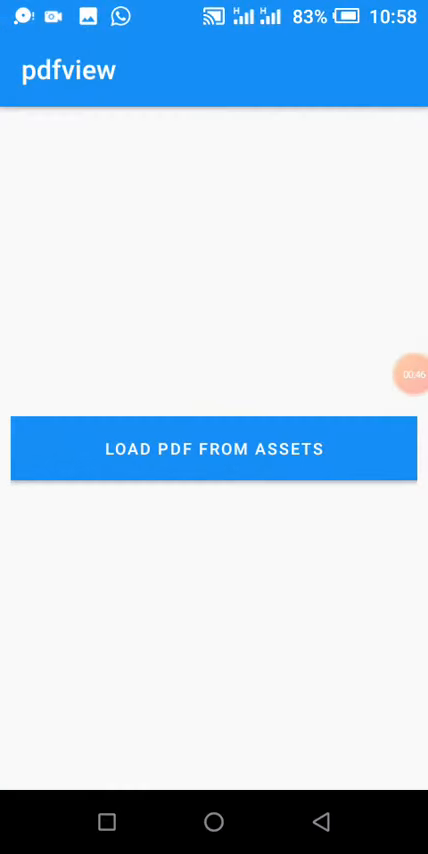
Load the asset PDF via the LOAD PDF FROM ASSETS button and scroll through it
{"action": "left_click", "coordinate": [214, 448]}
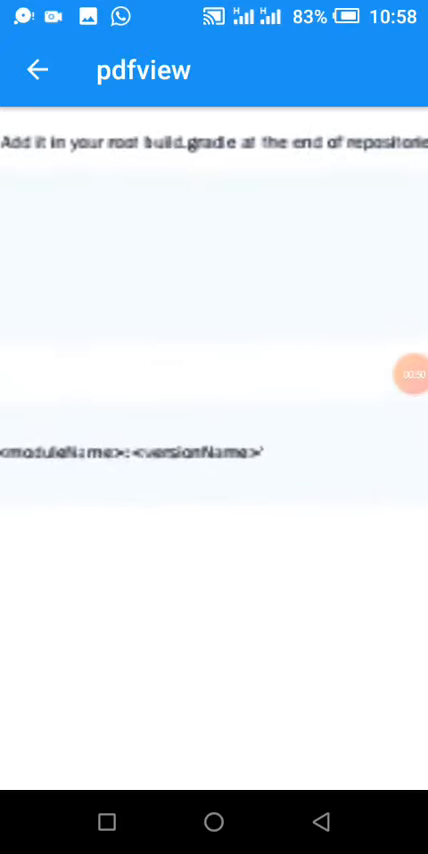
{"action": "scroll", "scroll_direction": "down", "scroll_amount": 3}
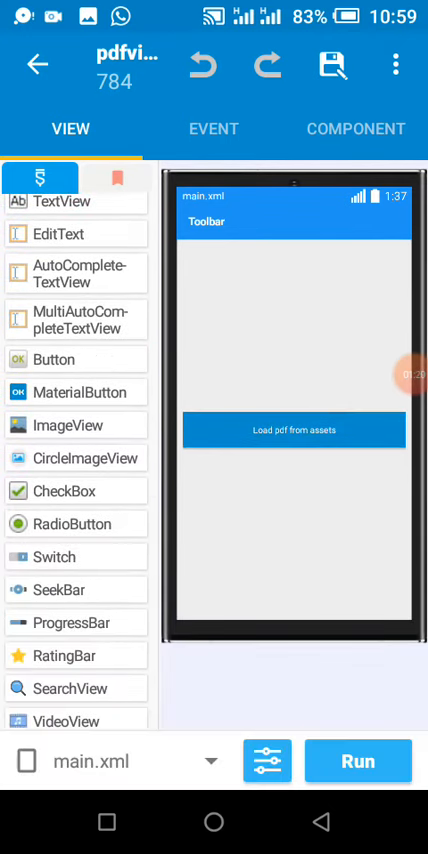
Select materialbutton1 in main.xml and view its onClick event in the EVENT tab
{"action": "left_click", "coordinate": [292, 430]}
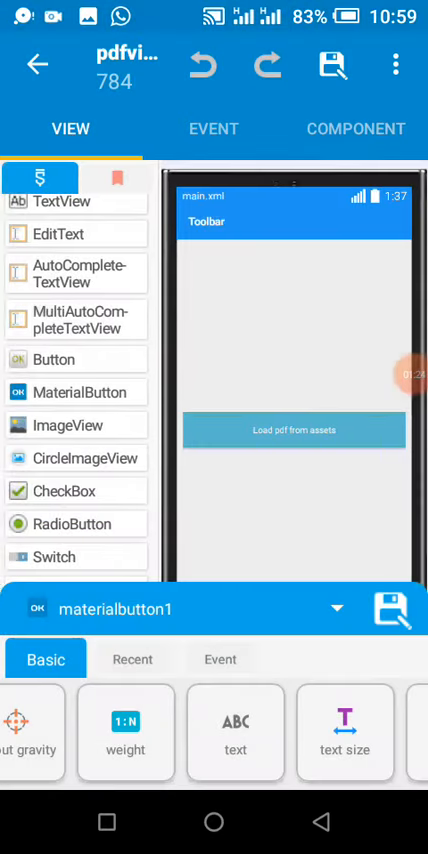
{"action": "left_click", "coordinate": [212, 128]}
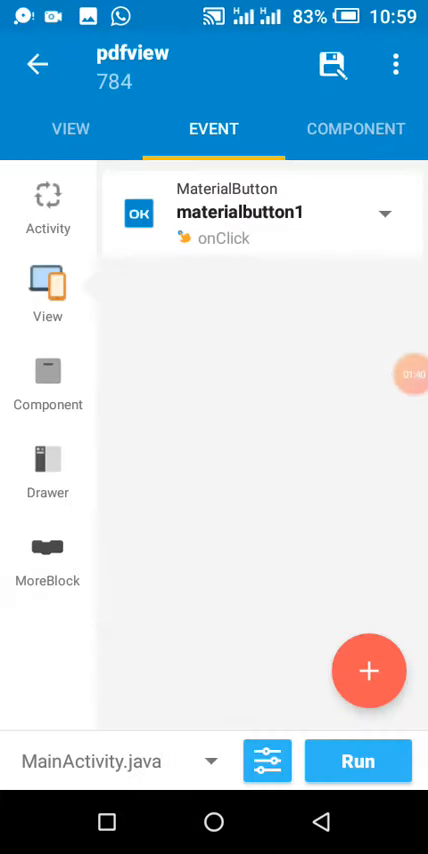
Review the project's libraries in the Local library manager
{"action": "left_click", "coordinate": [400, 66]}
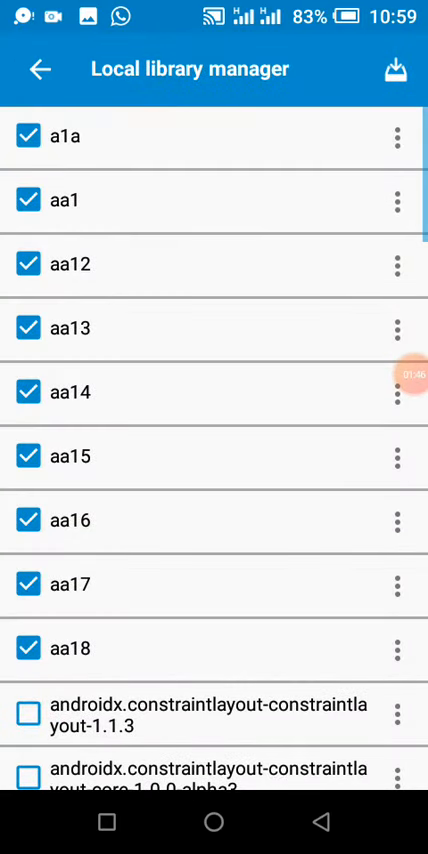
{"action": "scroll", "scroll_direction": "down", "scroll_amount": 3}
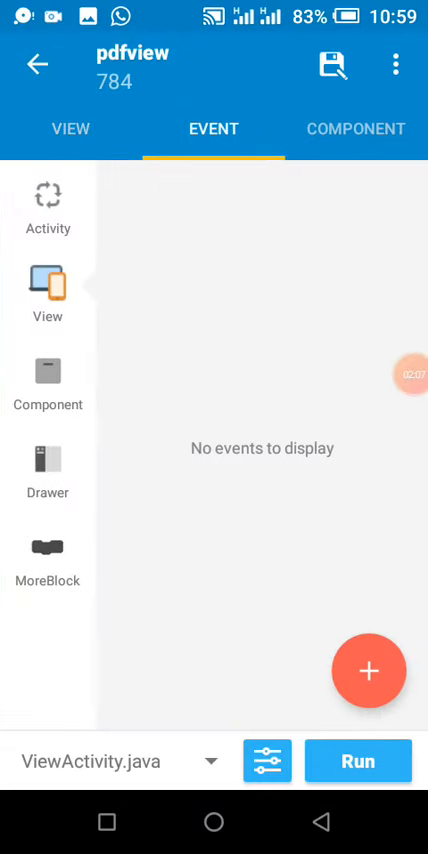
Review ViewActivity imports, then edit and save onCreate's pdfview.fromAsset code loading CodeEditor.pdf
{"action": "left_click", "coordinate": [48, 200]}
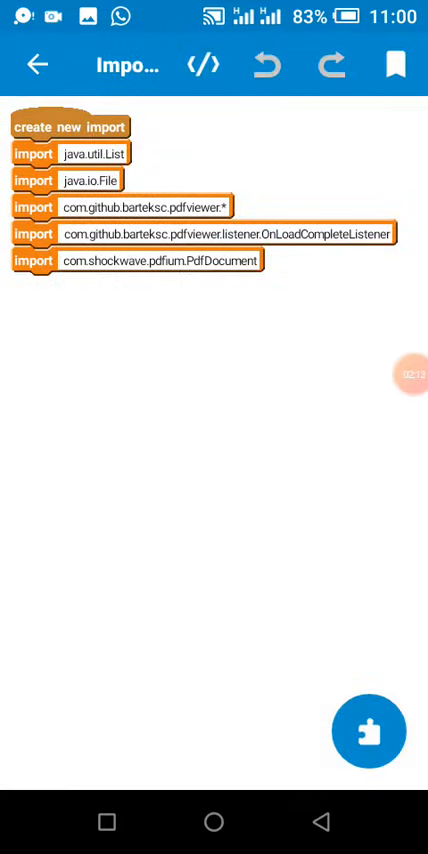
{"action": "left_click", "coordinate": [368, 730]}
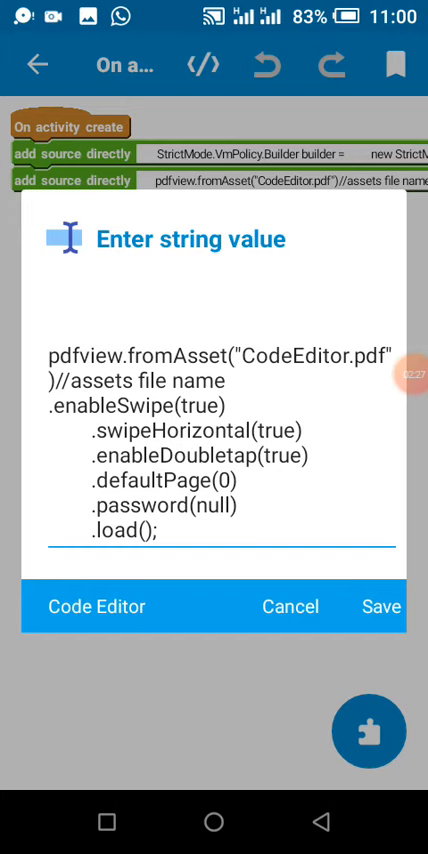
{"action": "left_click", "coordinate": [64, 360]}
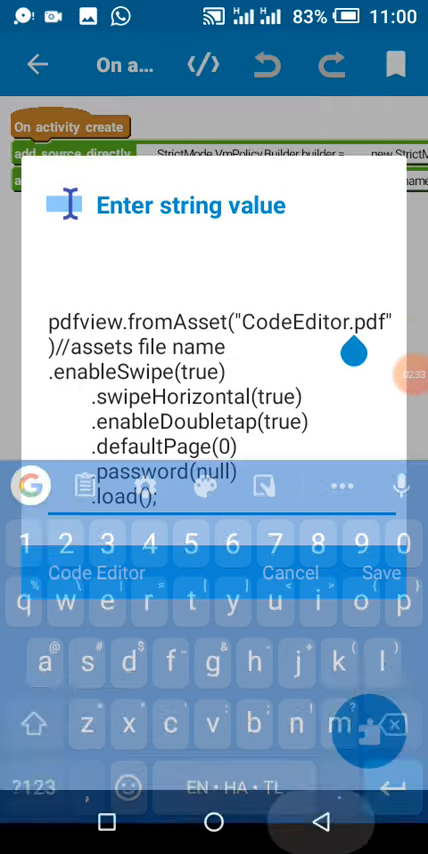
{"action": "left_click", "coordinate": [372, 572]}
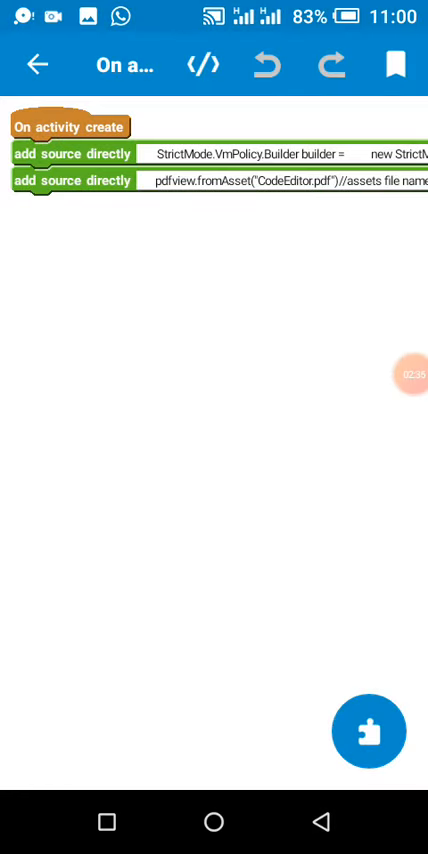